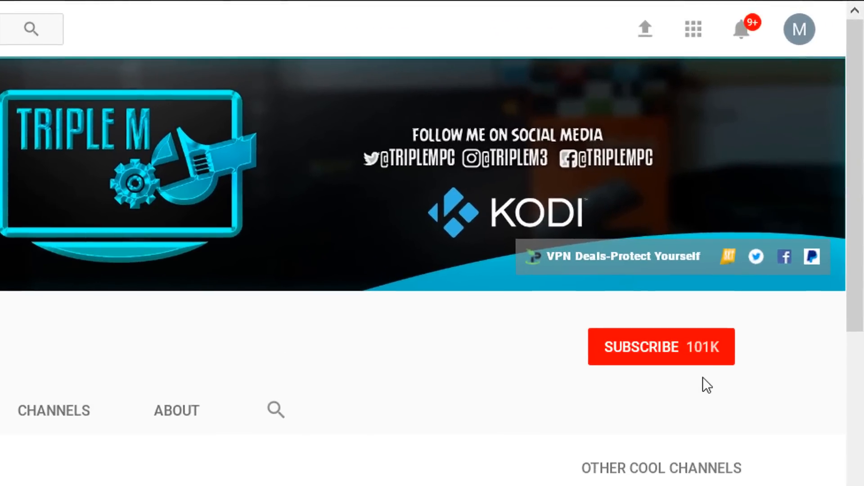
Subscribe to the TRIPLE M channel and turn on its upload notifications
click(661, 346)
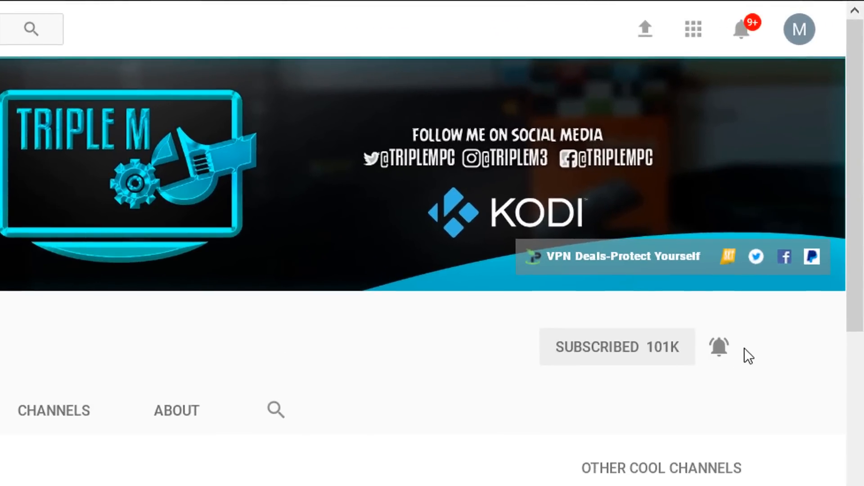
click(718, 347)
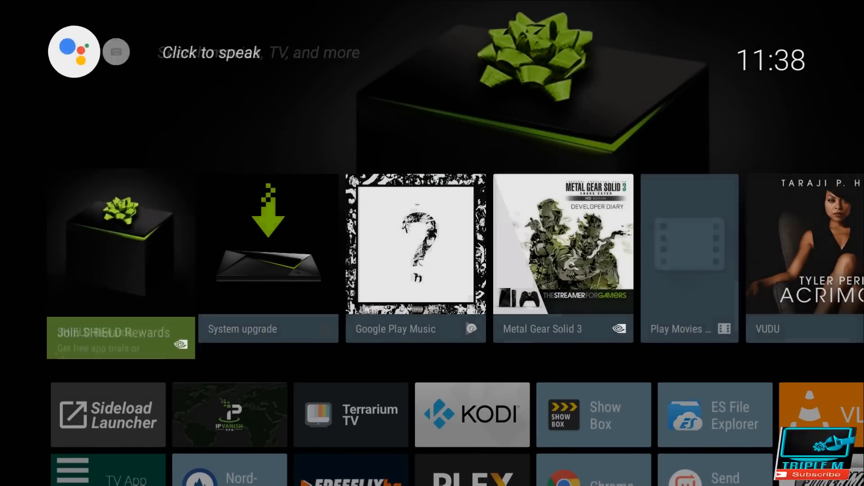
Check for a system upgrade under About and view What's New for Experience Upgrade 7.0
scroll(down, 3)
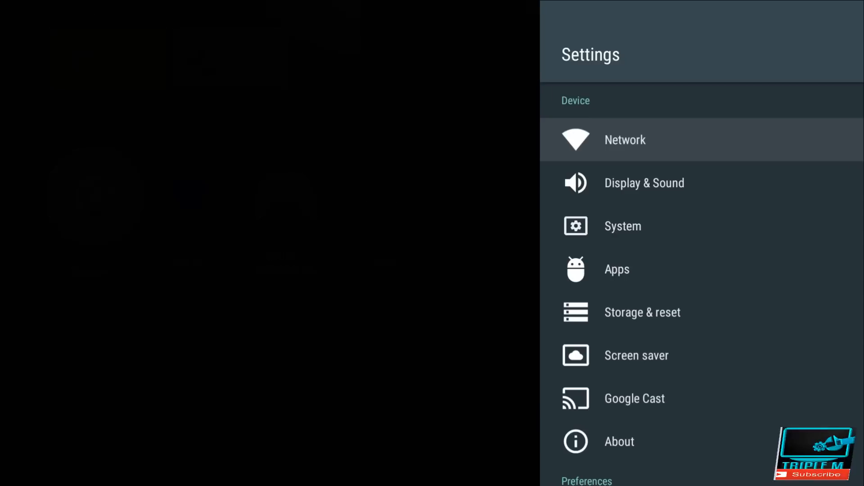
scroll(down, 3)
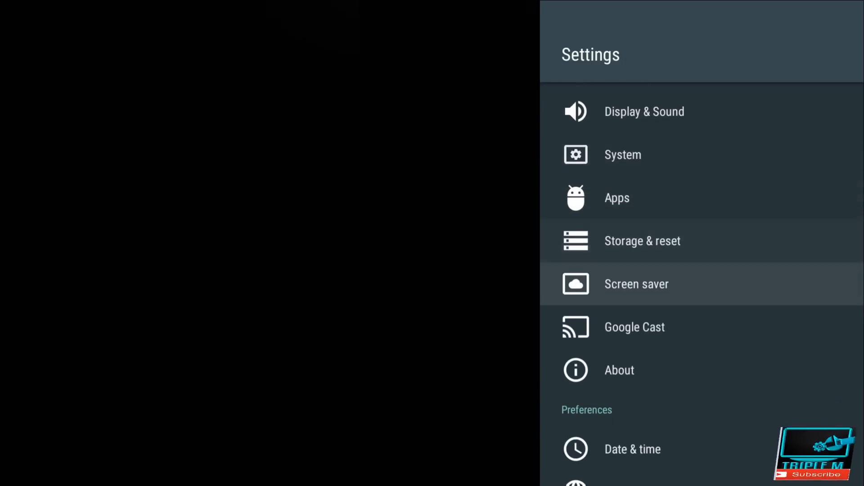
click(619, 370)
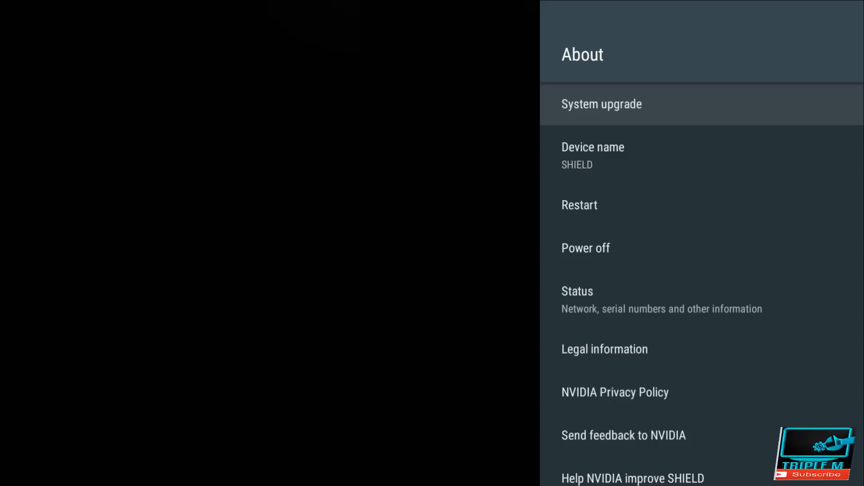
click(601, 103)
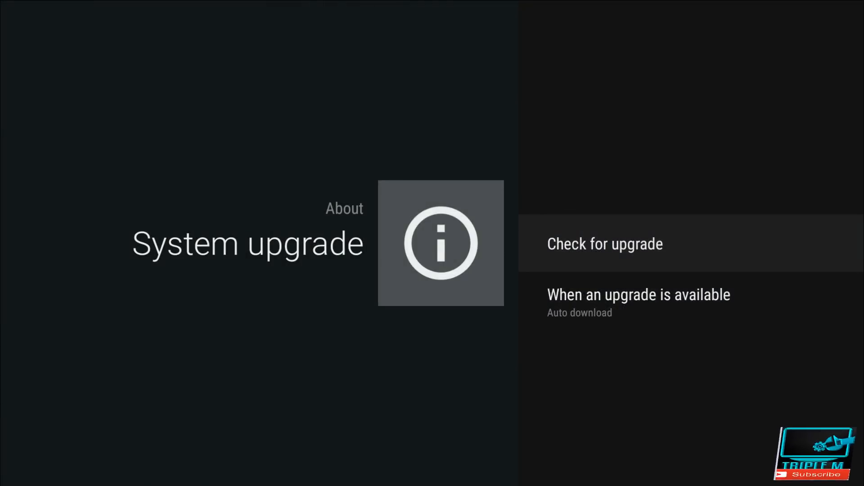
click(605, 244)
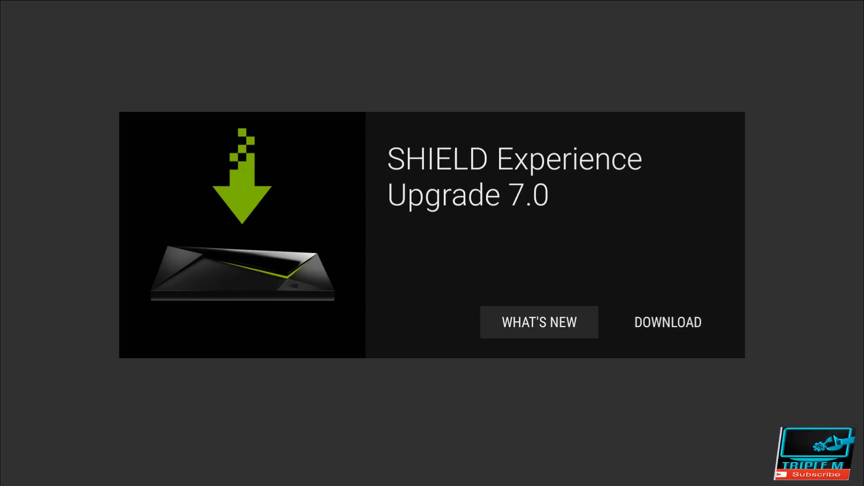
click(538, 323)
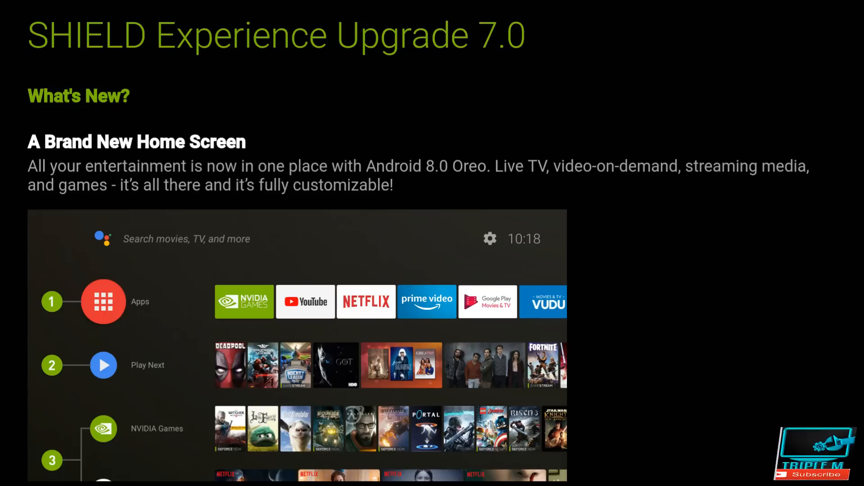
Scroll through the full 7.0 release notes to the end and back toward the upgrade offer
scroll(down, 3)
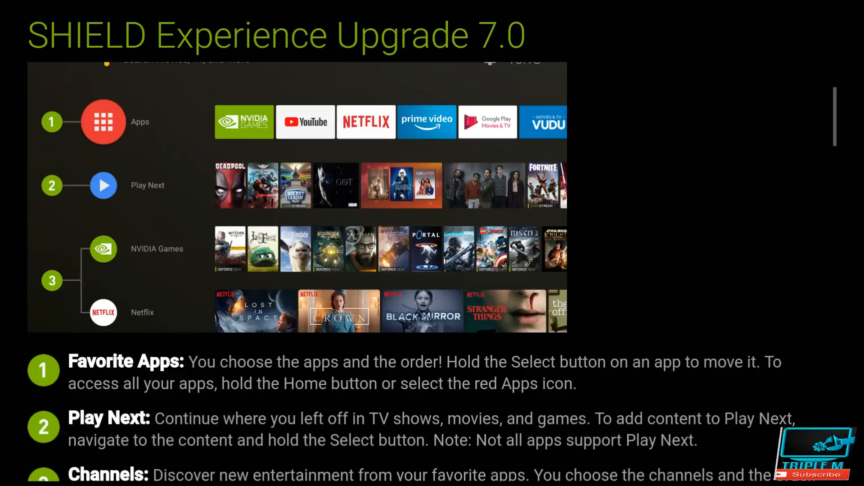
scroll(down, 3)
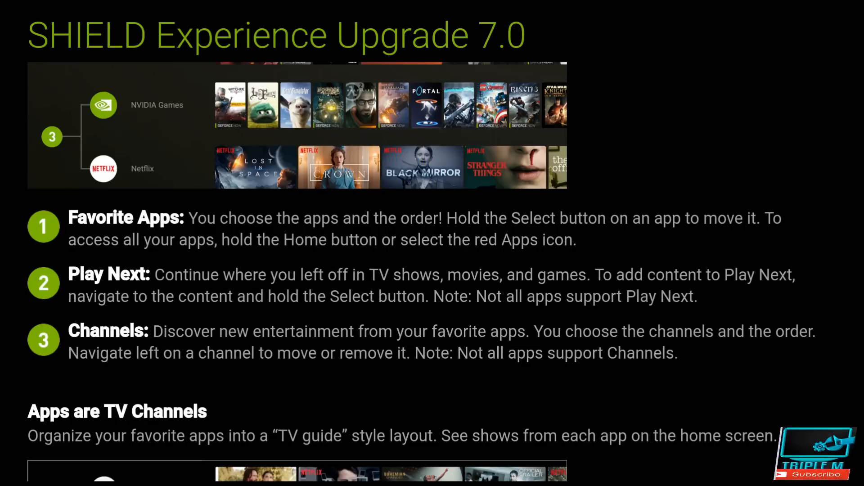
scroll(down, 3)
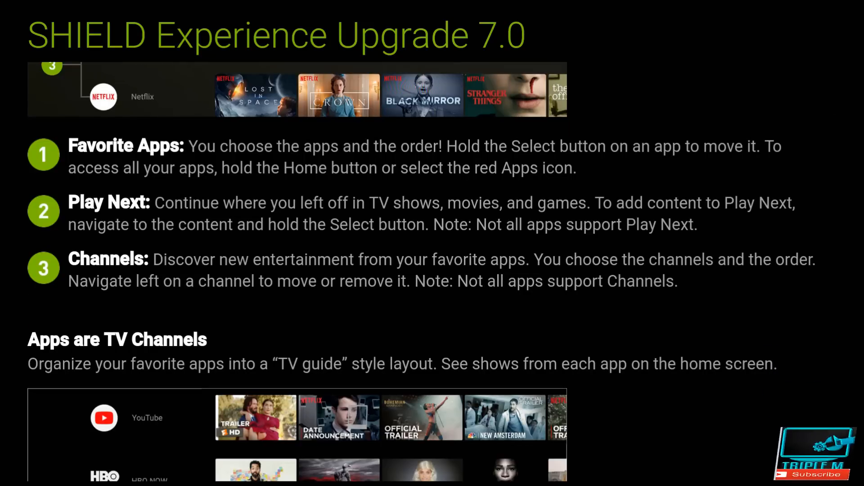
scroll(down, 3)
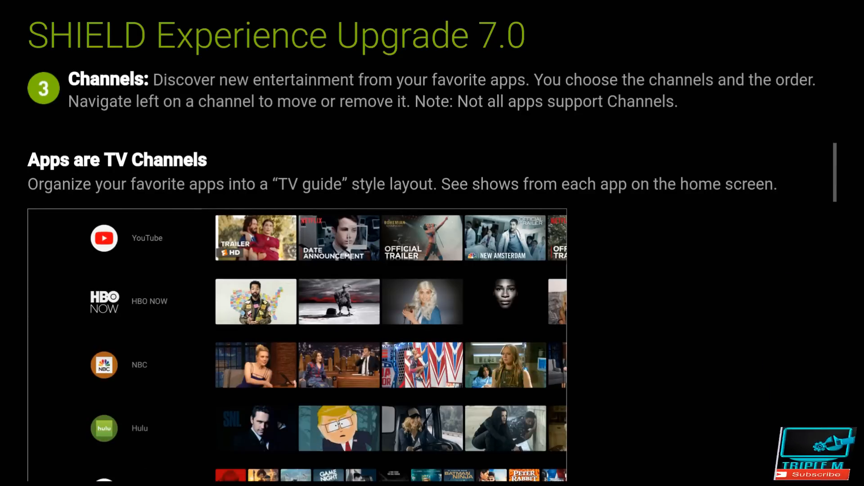
scroll(down, 3)
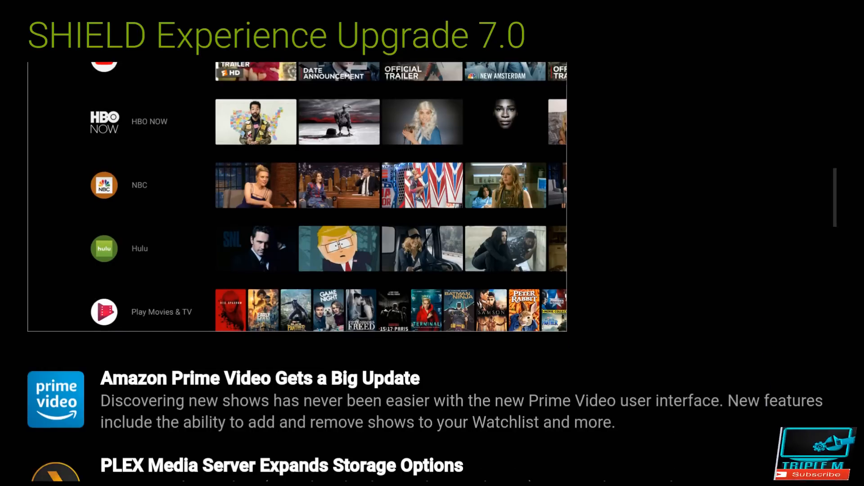
scroll(down, 3)
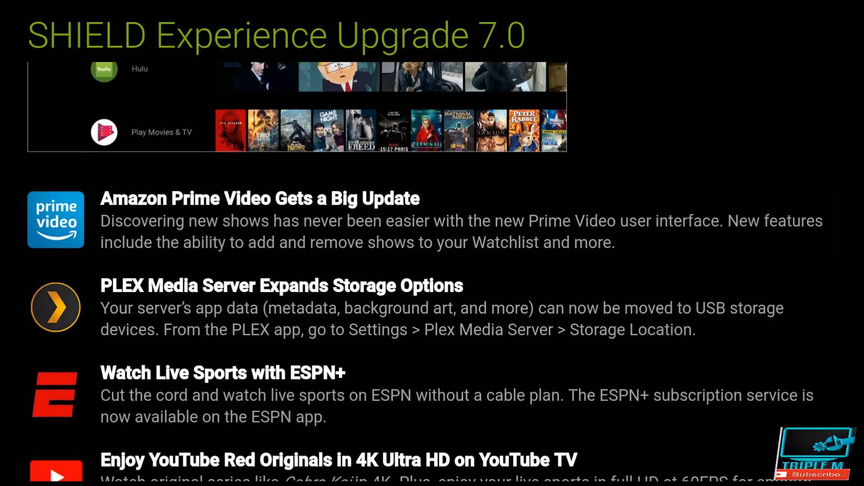
scroll(down, 3)
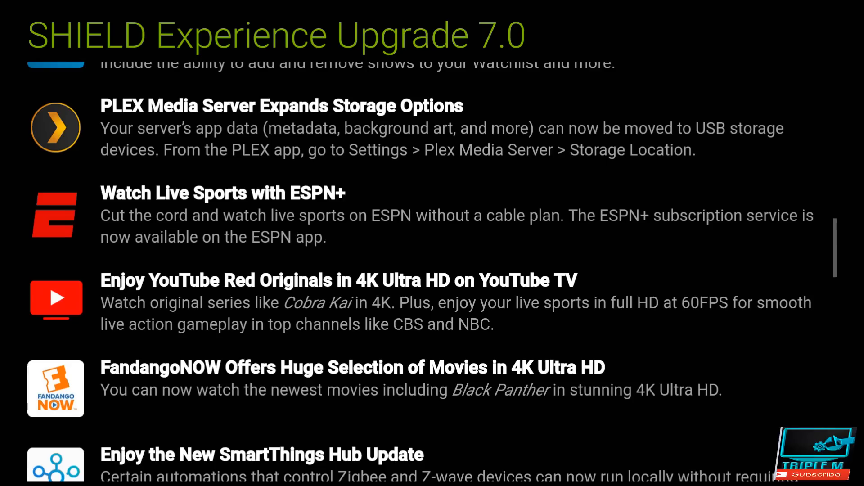
scroll(down, 3)
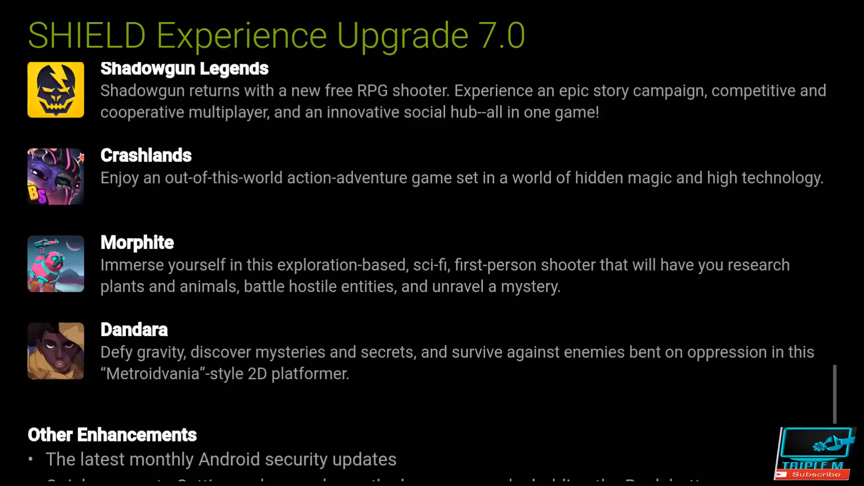
scroll(down, 3)
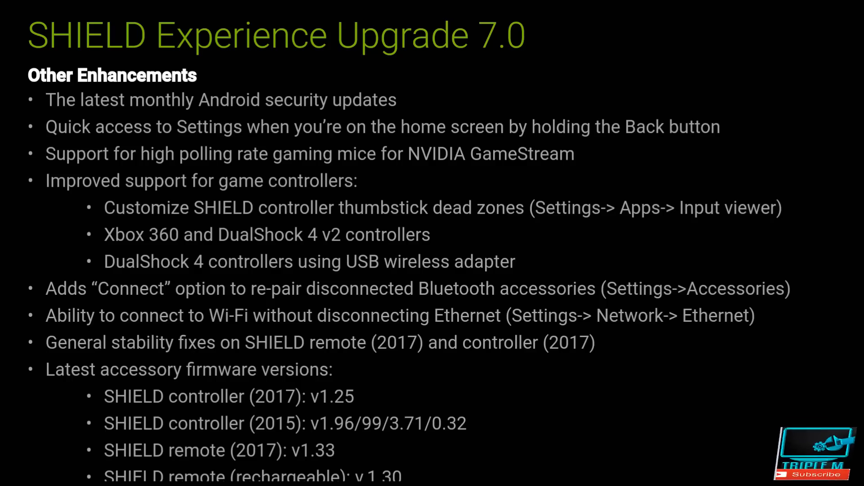
scroll(down, 3)
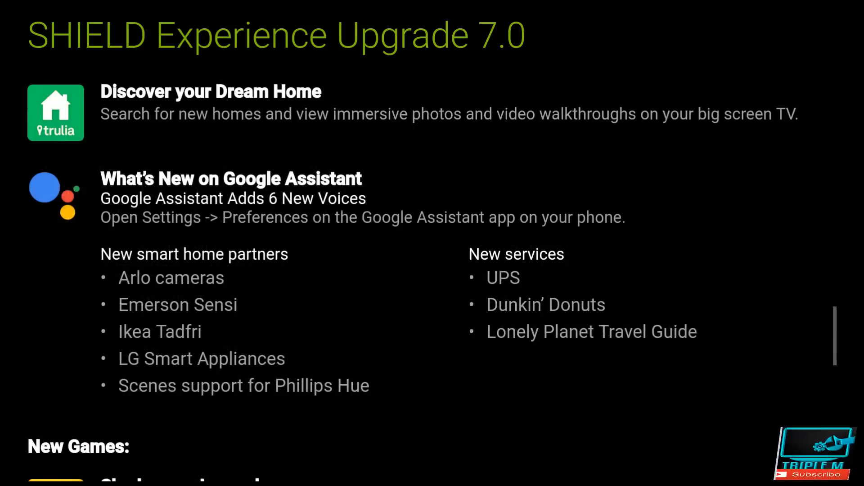
scroll(up, 3)
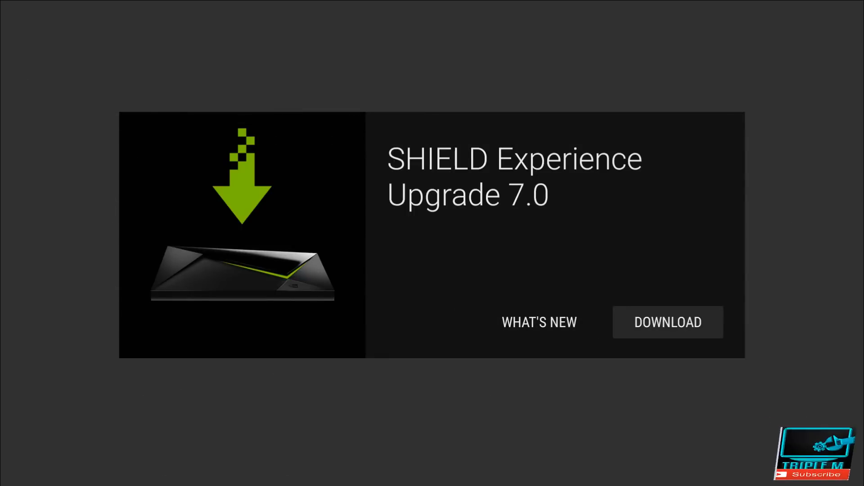
Download Experience Upgrade 7.0 and install it with a reboot
click(667, 323)
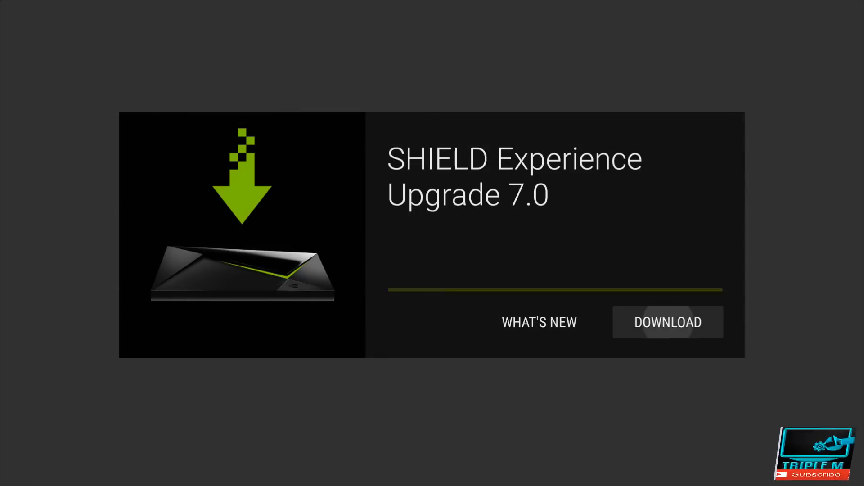
click(667, 322)
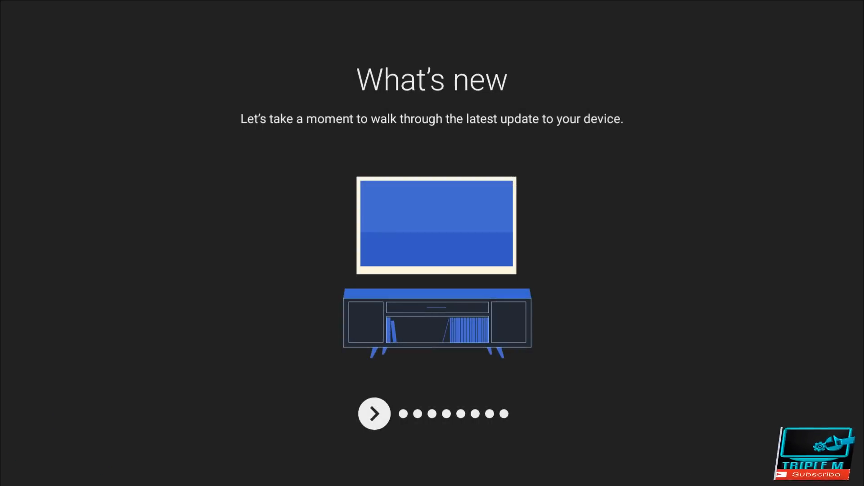
Advance through the Play Next, Google Assistant and Google Play tour pages and finish with Done
click(373, 414)
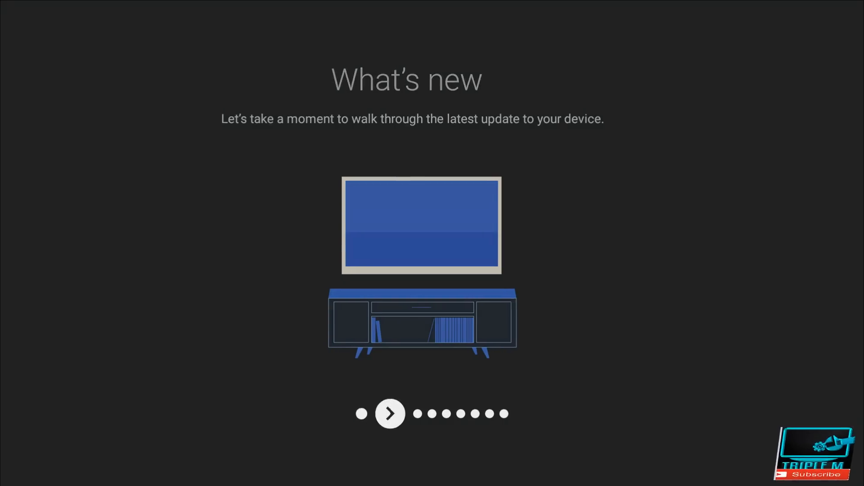
click(390, 413)
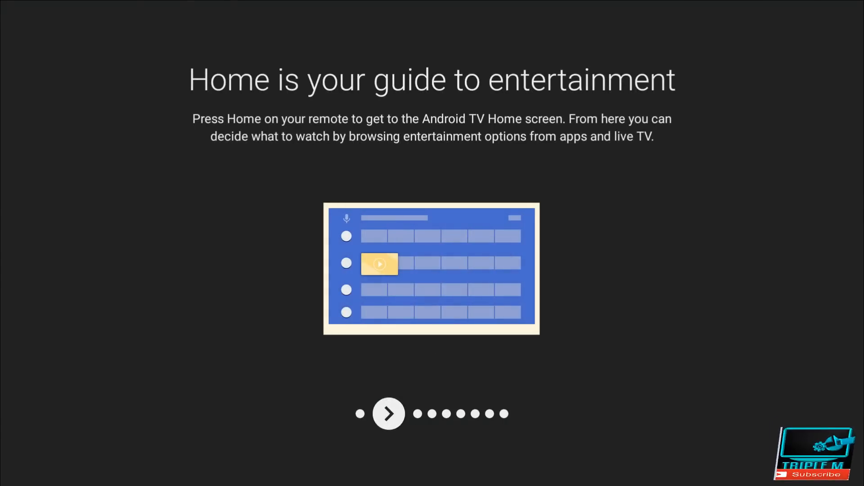
click(389, 414)
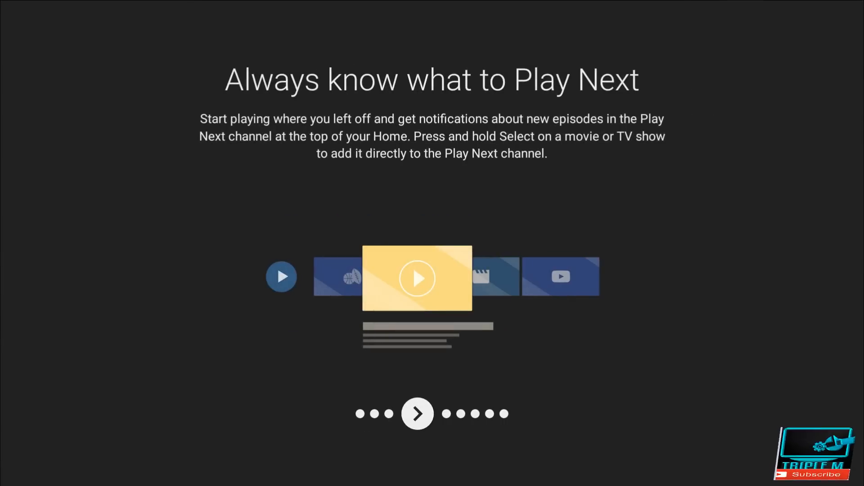
click(417, 413)
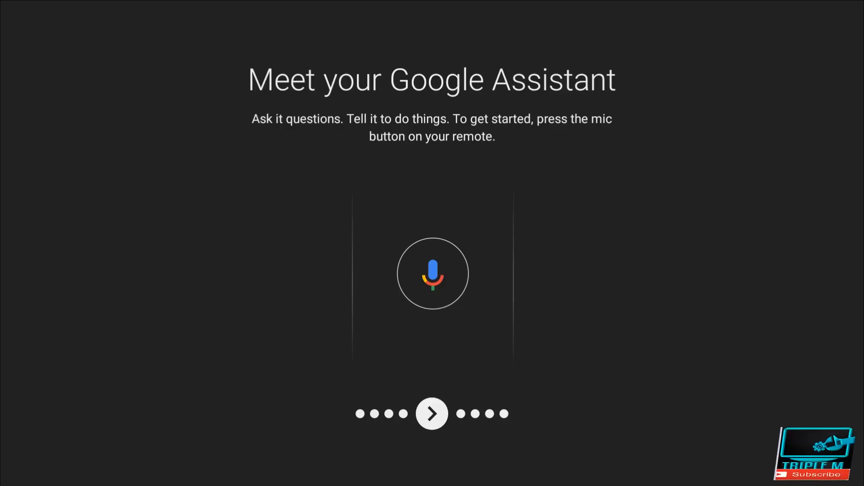
click(431, 414)
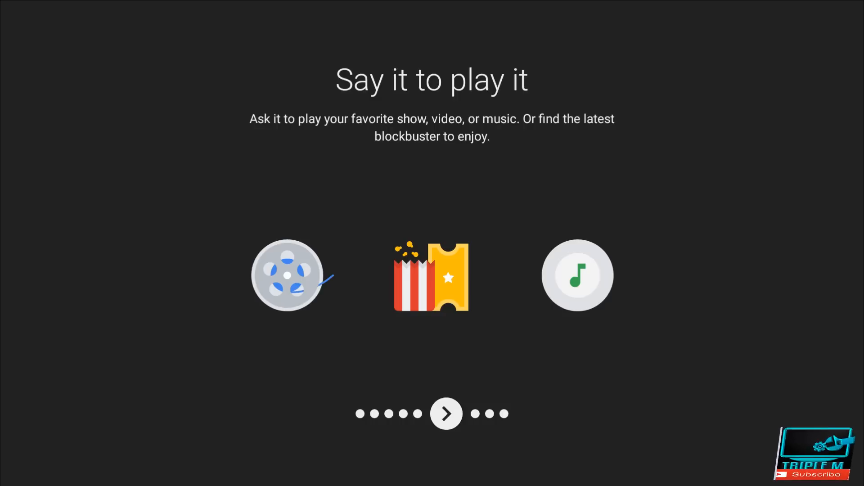
click(445, 414)
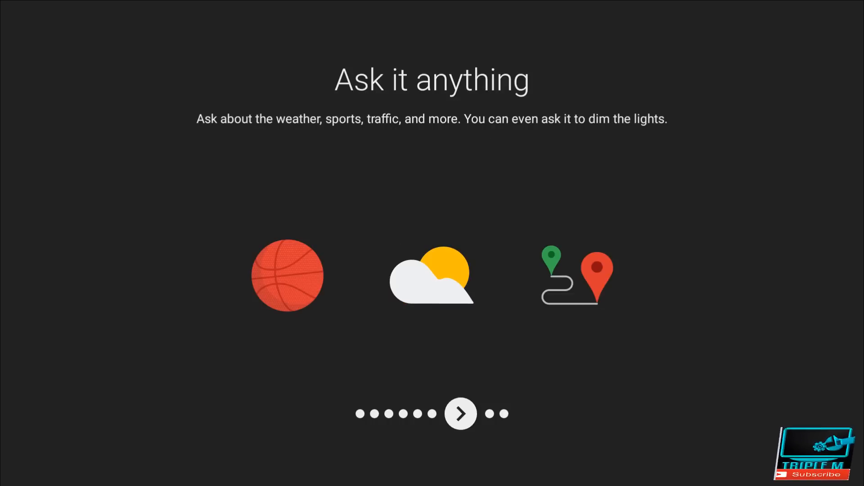
click(461, 414)
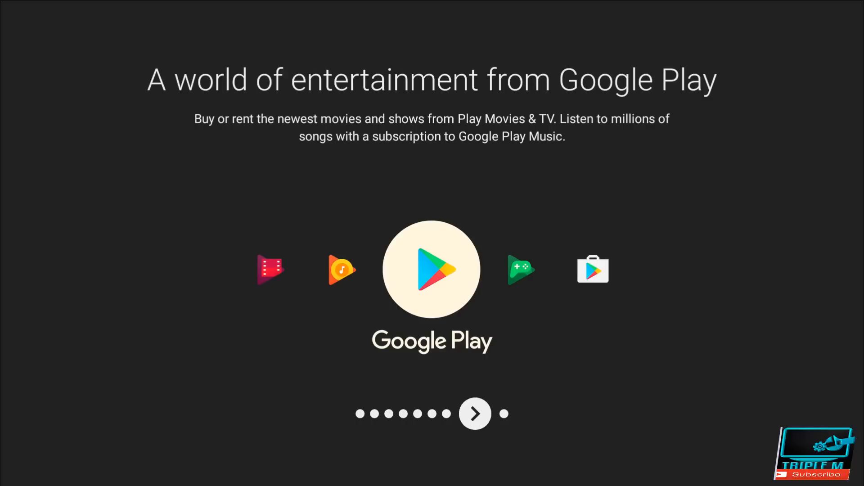
click(475, 414)
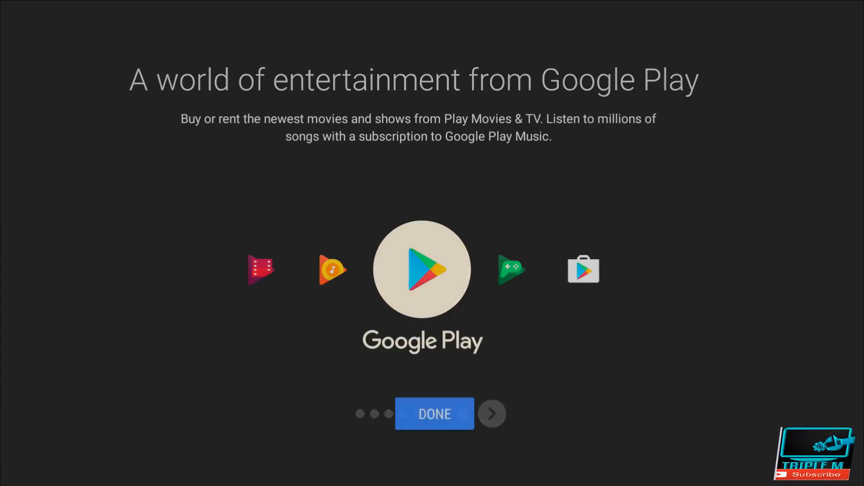
click(434, 414)
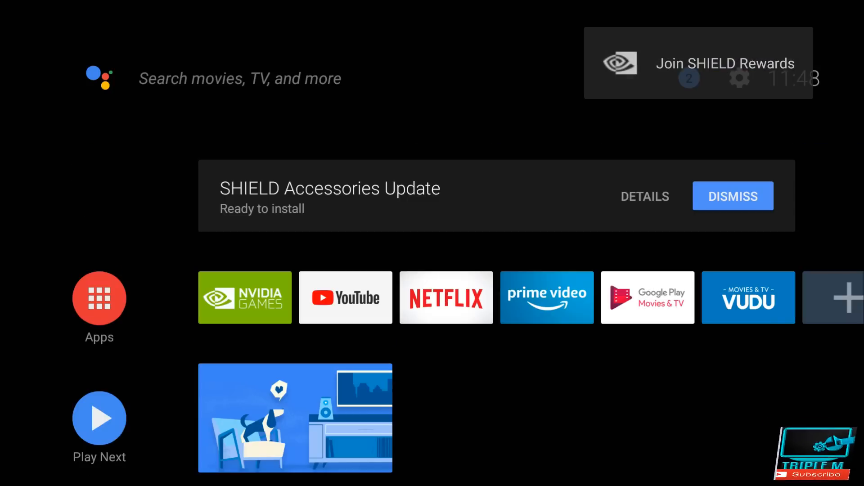
mouse_move(645, 196)
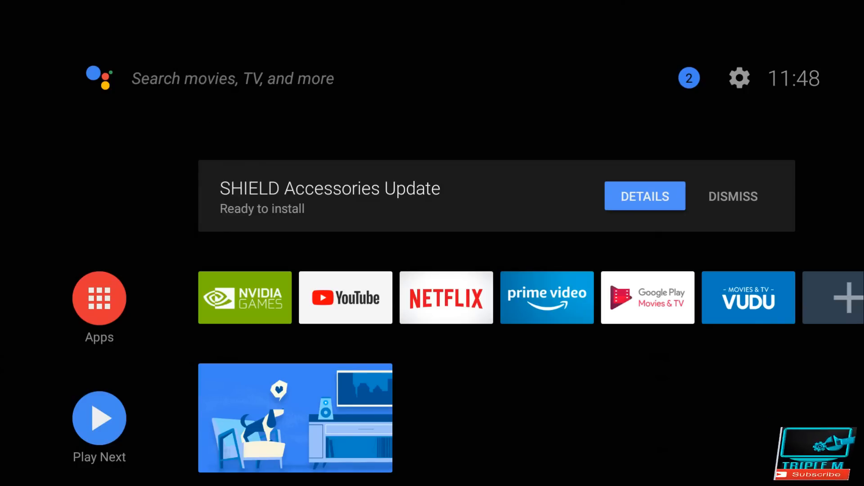
View the SHIELD Accessories Update details and continue to start the update
click(645, 195)
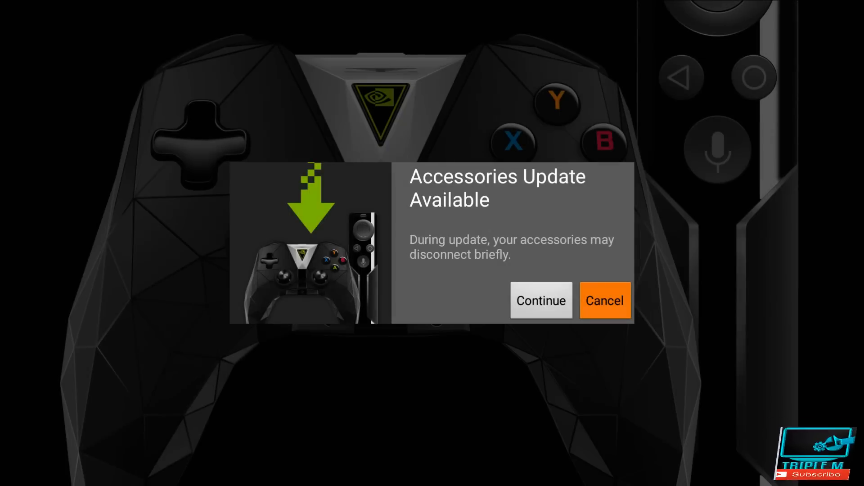
mouse_move(541, 301)
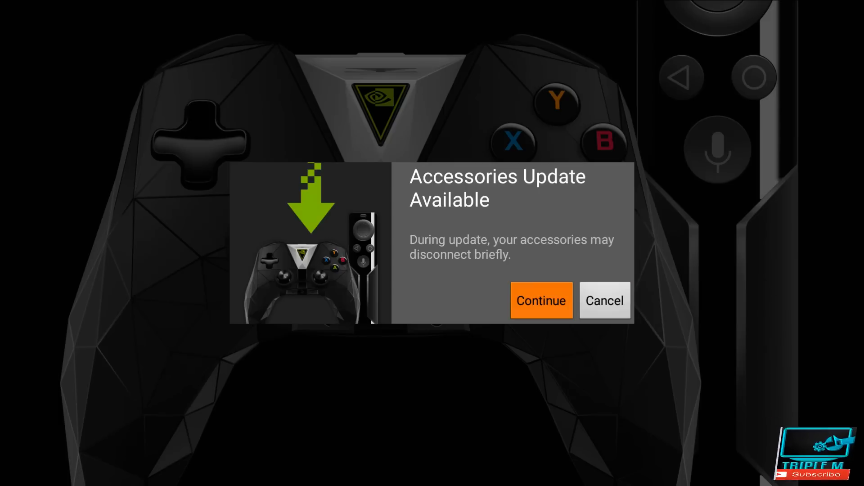
click(541, 300)
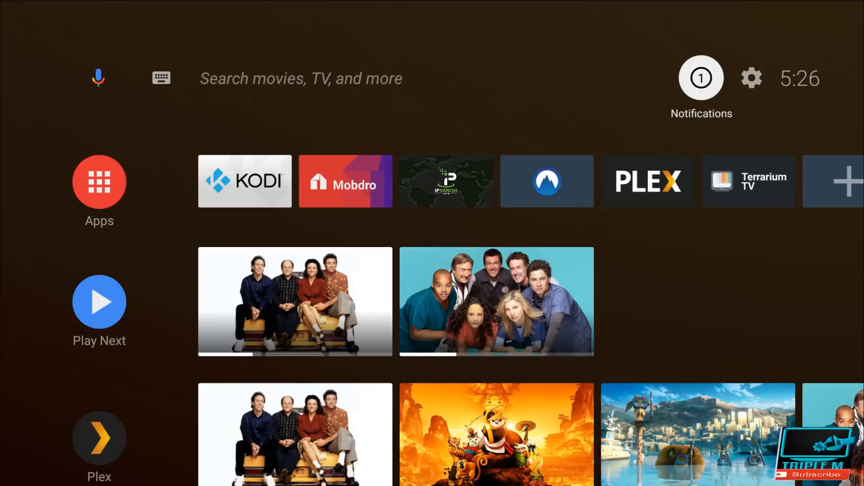
click(161, 78)
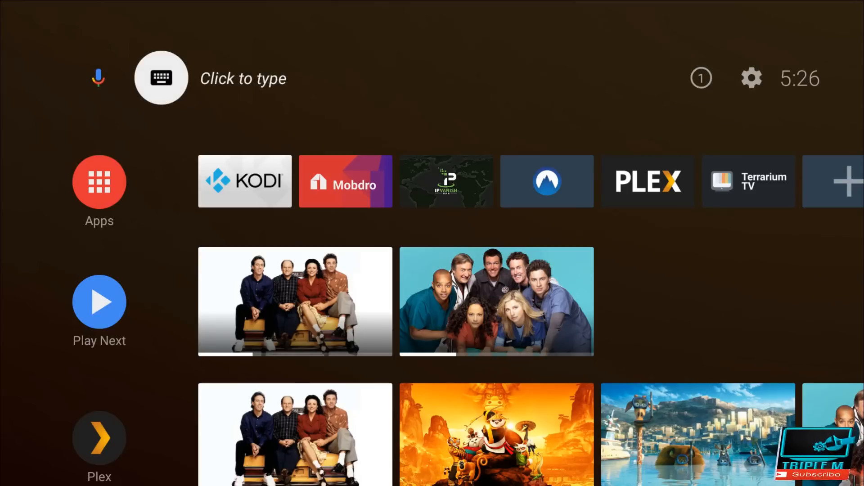
click(99, 77)
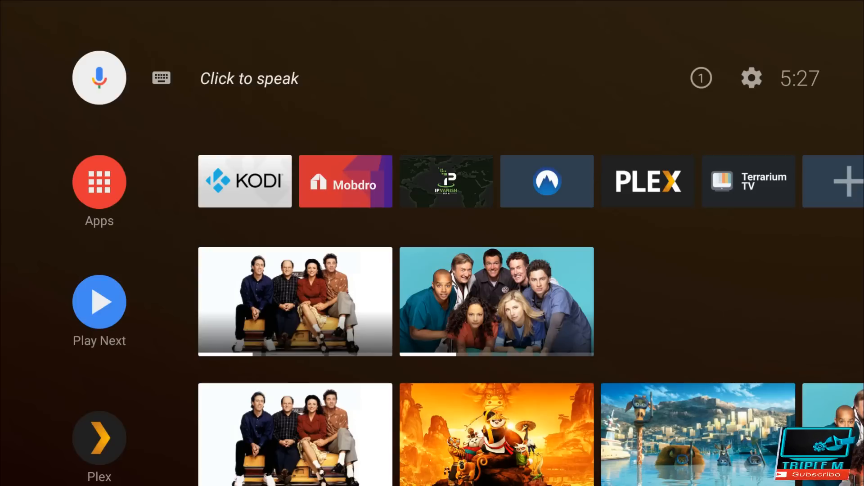
click(99, 78)
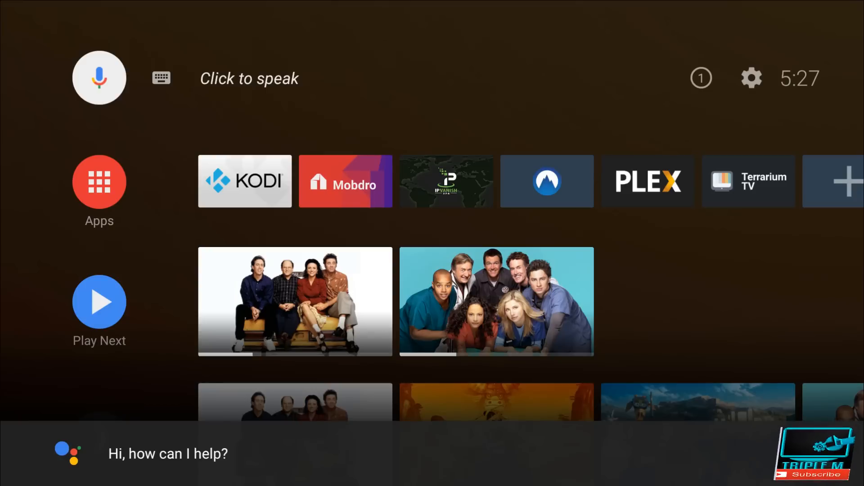
click(99, 78)
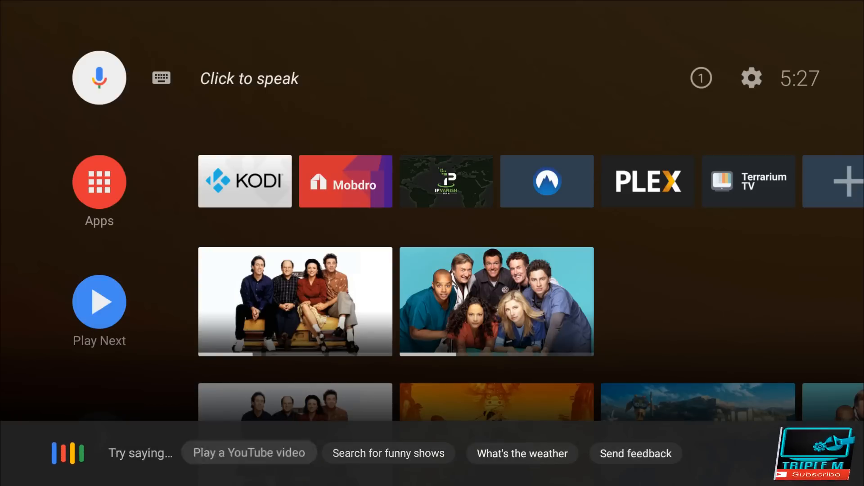
click(99, 78)
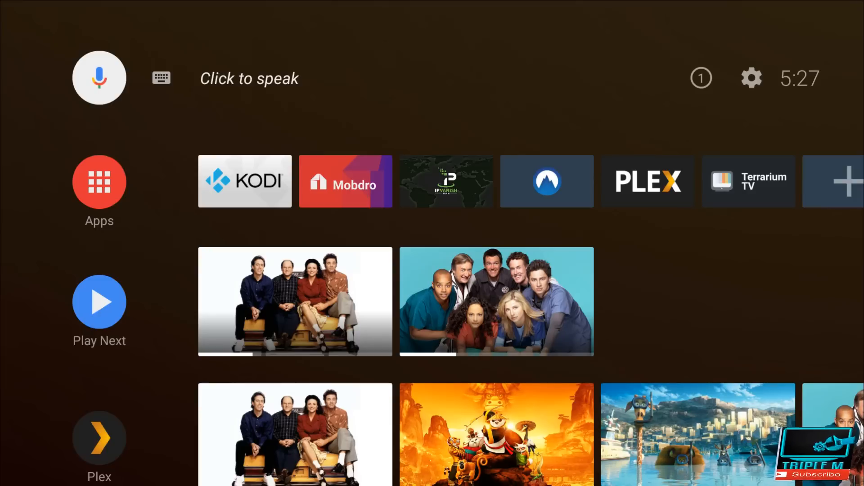
Enter Settings from the gear icon and browse the device, remote and personal sections
click(161, 78)
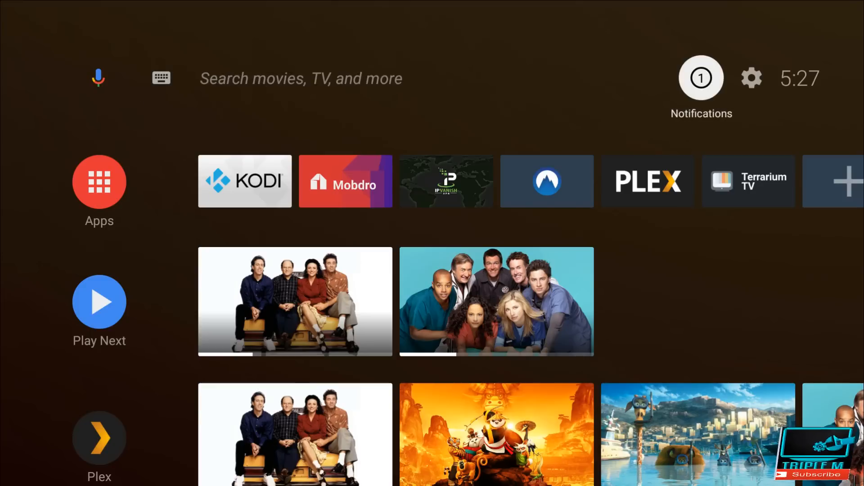
click(700, 77)
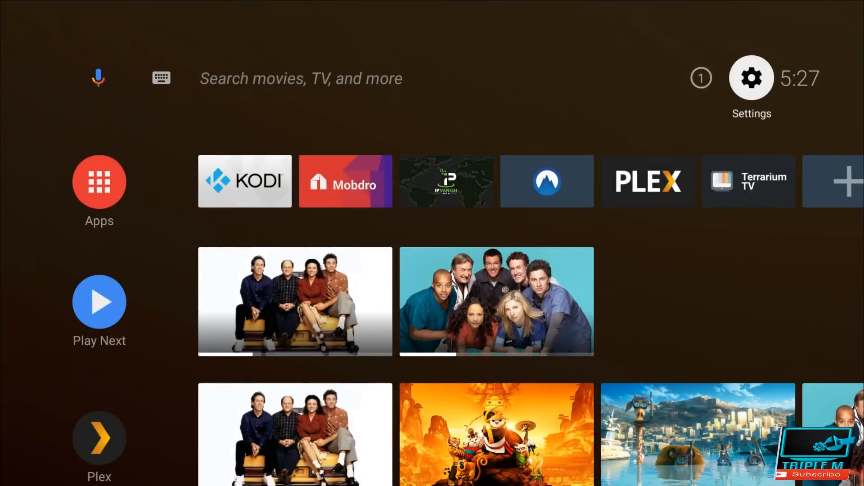
click(751, 77)
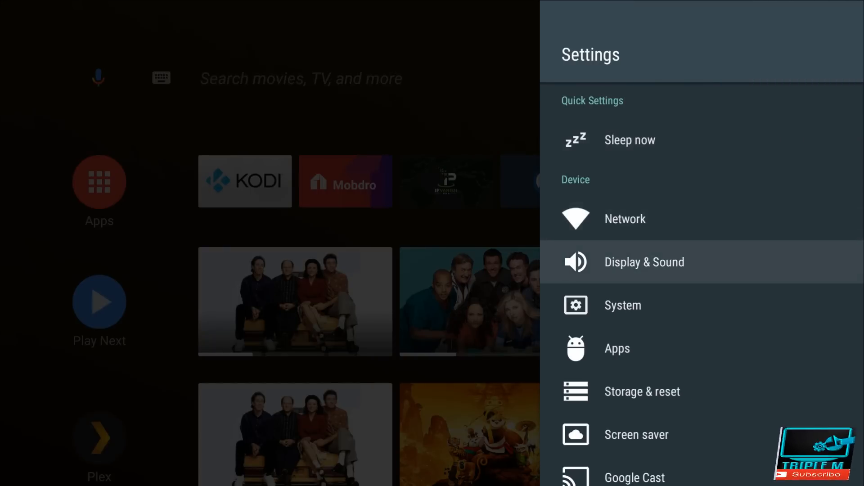
scroll(down, 3)
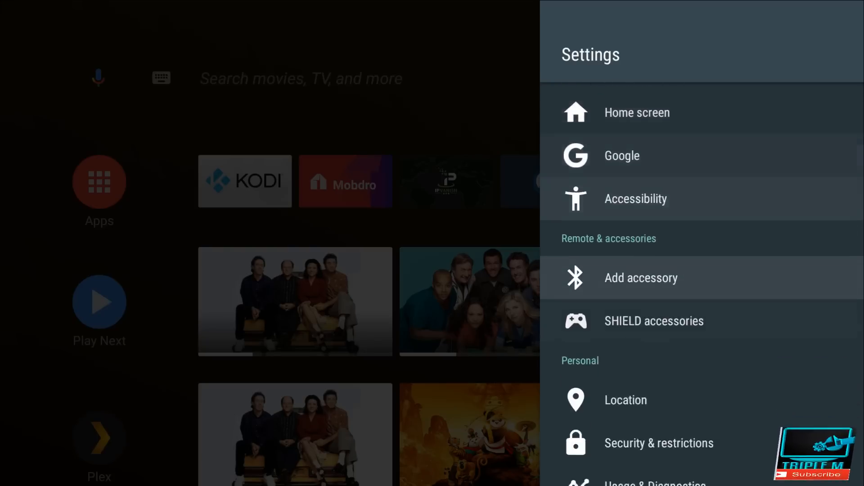
scroll(down, 3)
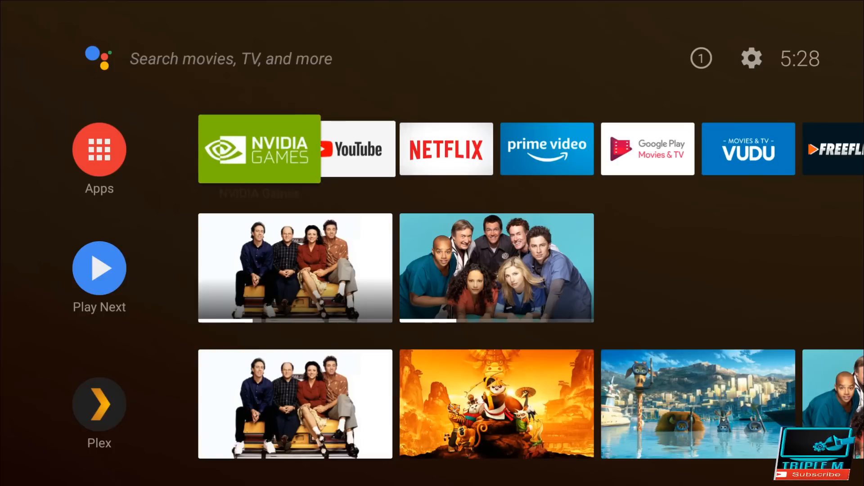
click(259, 148)
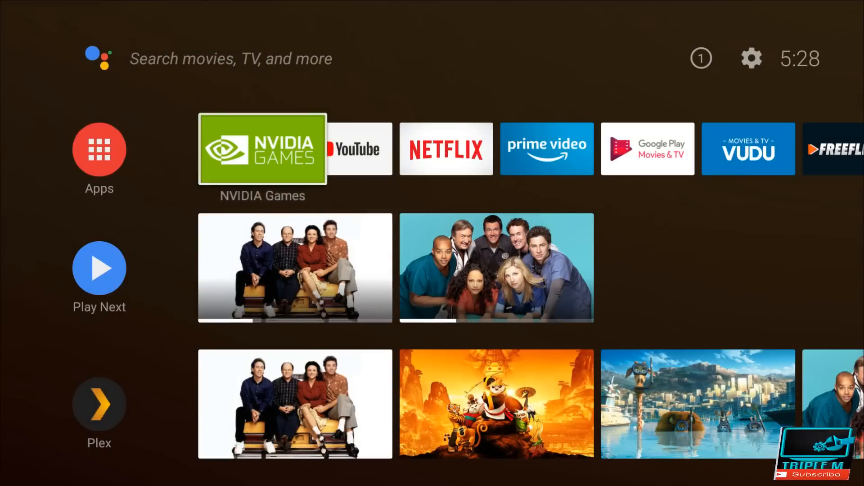
scroll(right, 3)
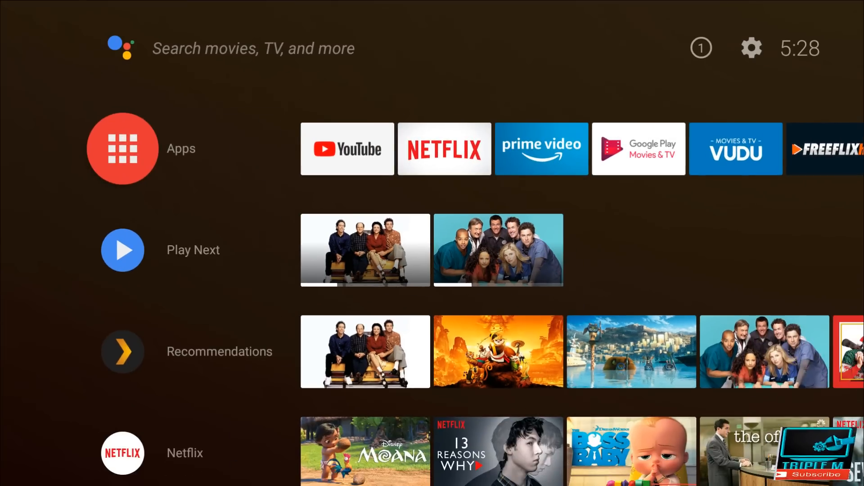
click(121, 149)
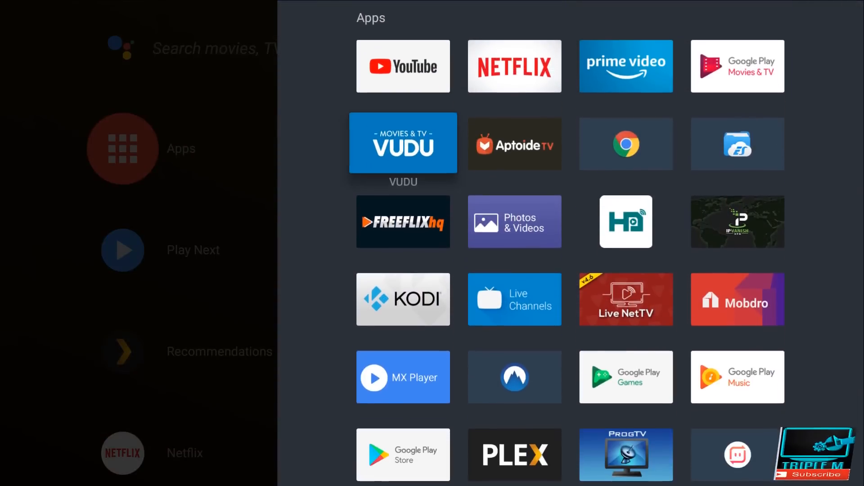
scroll(down, 3)
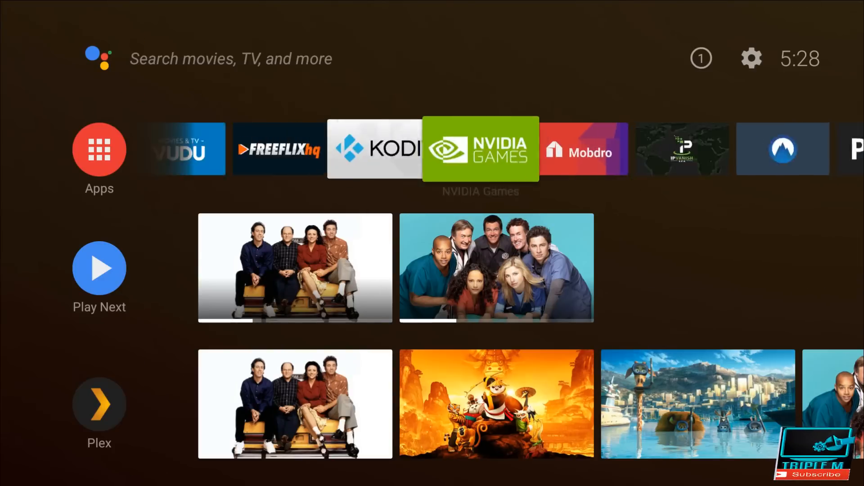
scroll(right, 3)
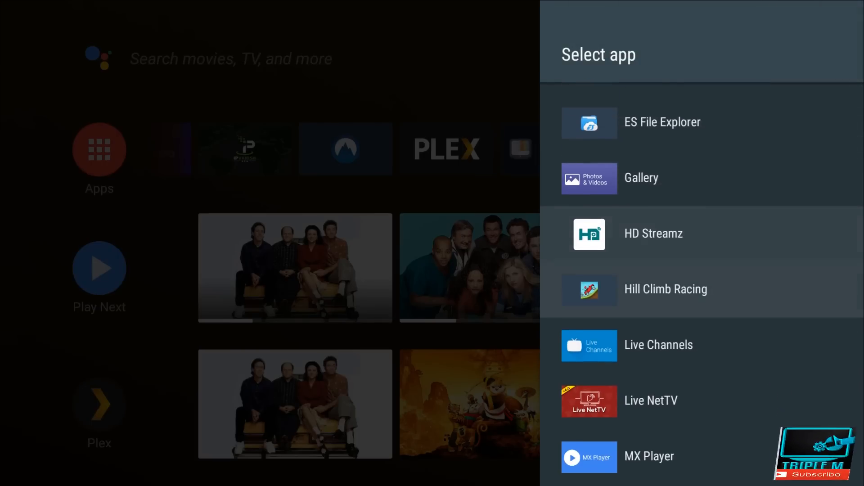
scroll(down, 3)
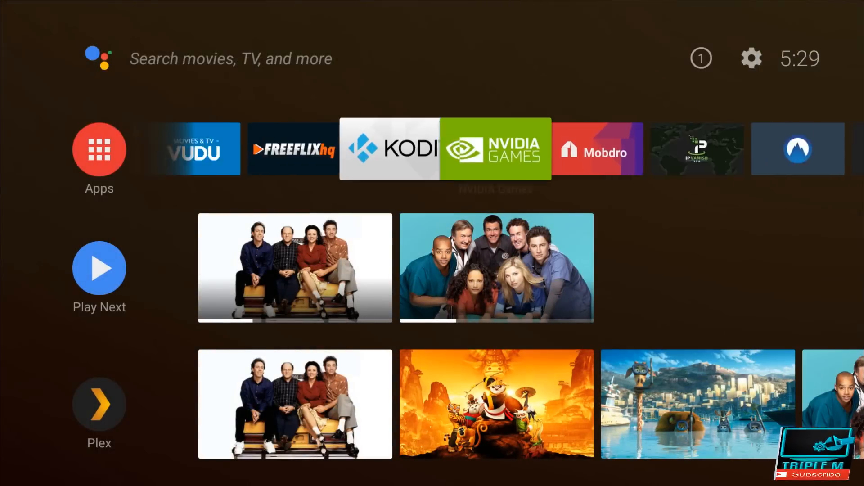
Move down through Play Next, Recommendations, Netflix, Featured and VUDU channel rows
scroll(left, 3)
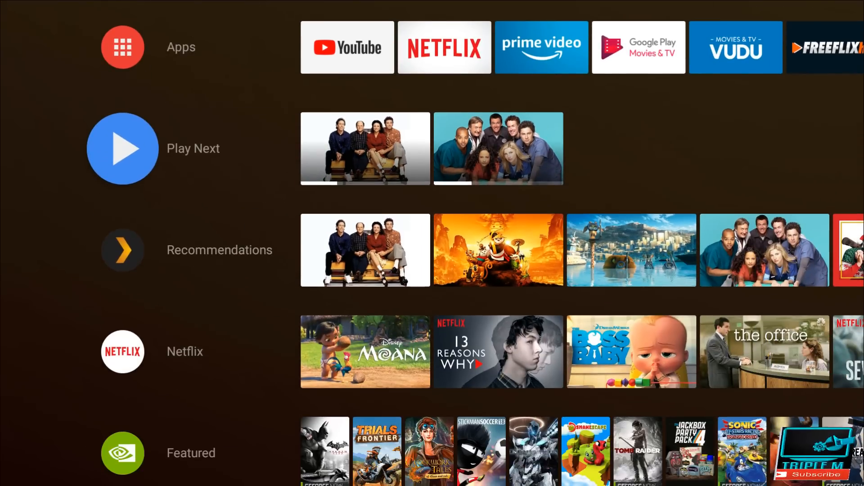
scroll(down, 3)
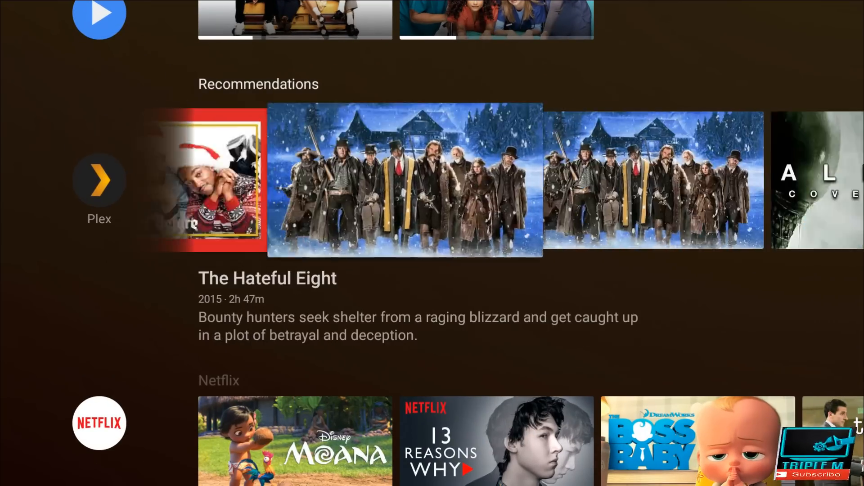
scroll(down, 3)
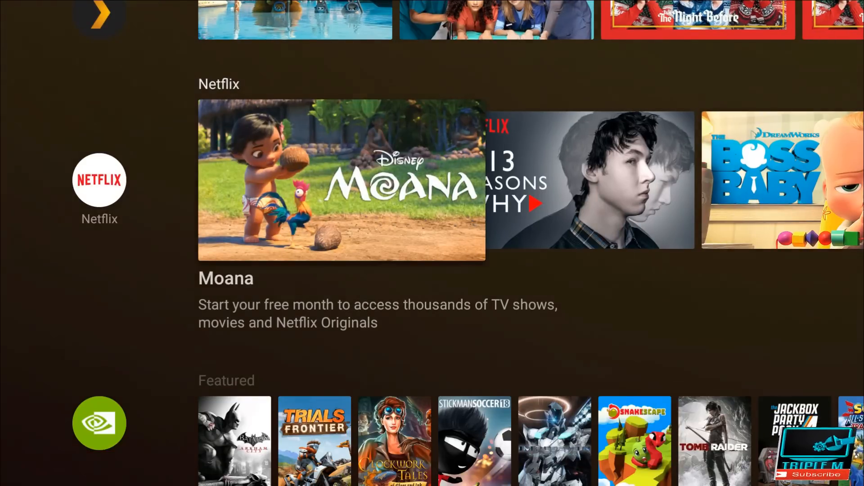
scroll(down, 3)
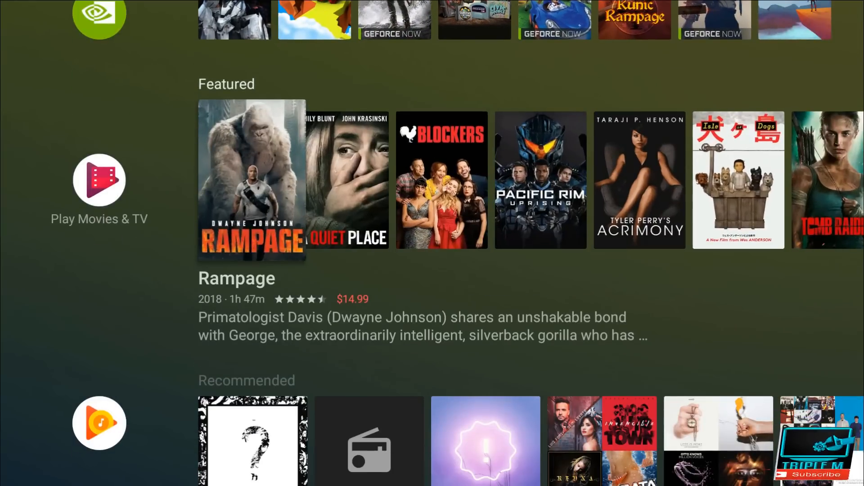
scroll(right, 3)
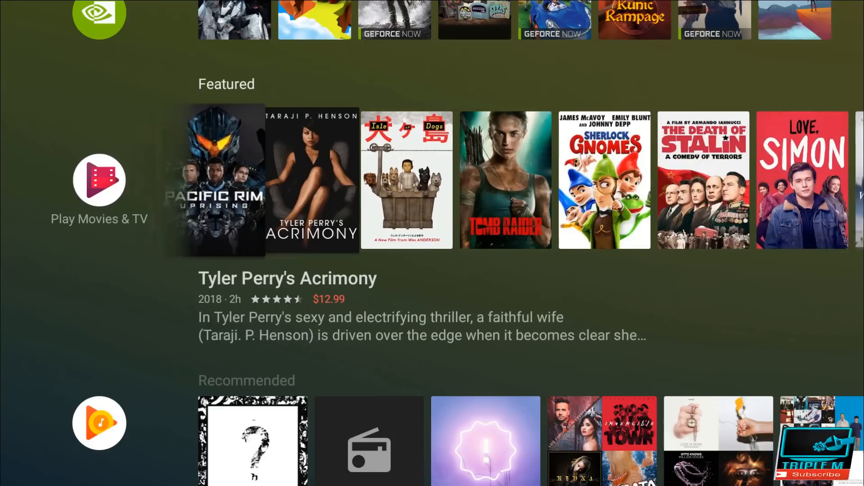
scroll(down, 3)
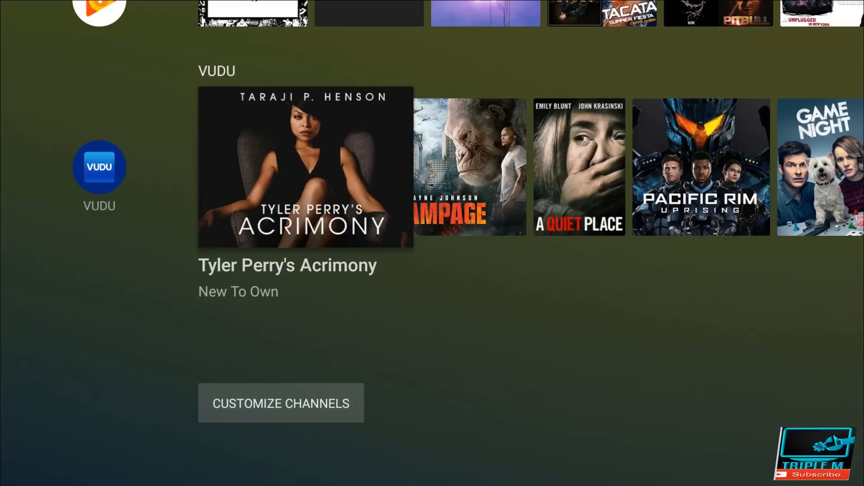
Review the Customize Channels app list down to YouTube and return to the top row
click(281, 403)
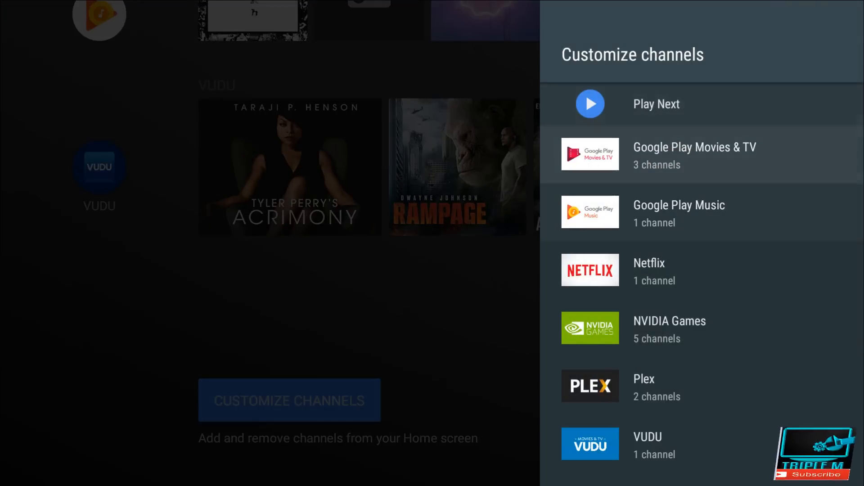
scroll(down, 3)
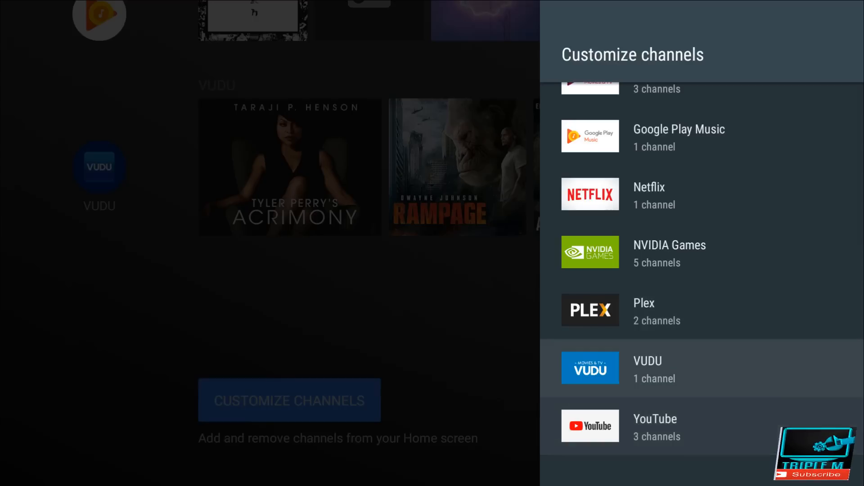
click(647, 368)
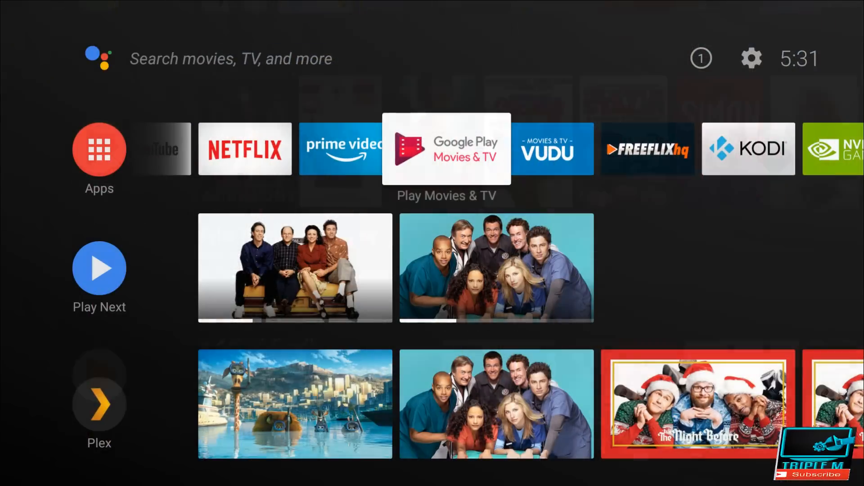
scroll(left, 3)
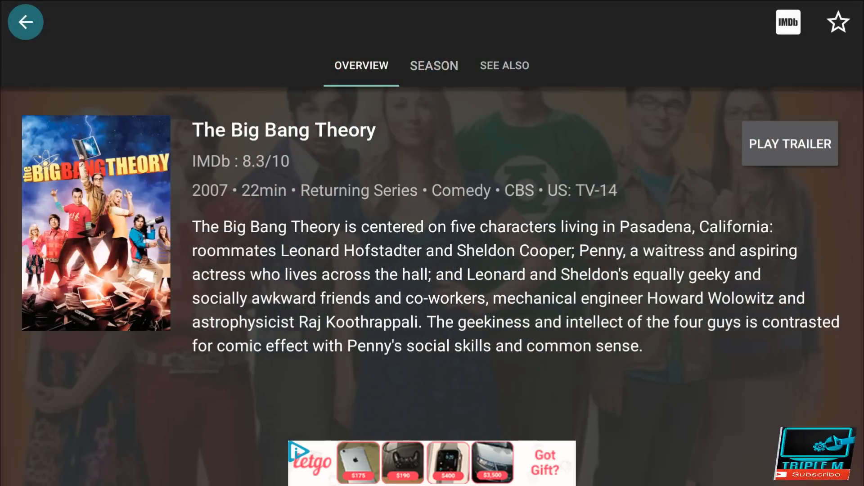
Play The Big Bang Theory 5x01 from the HD YesMovies source via the Season 5 list
click(433, 65)
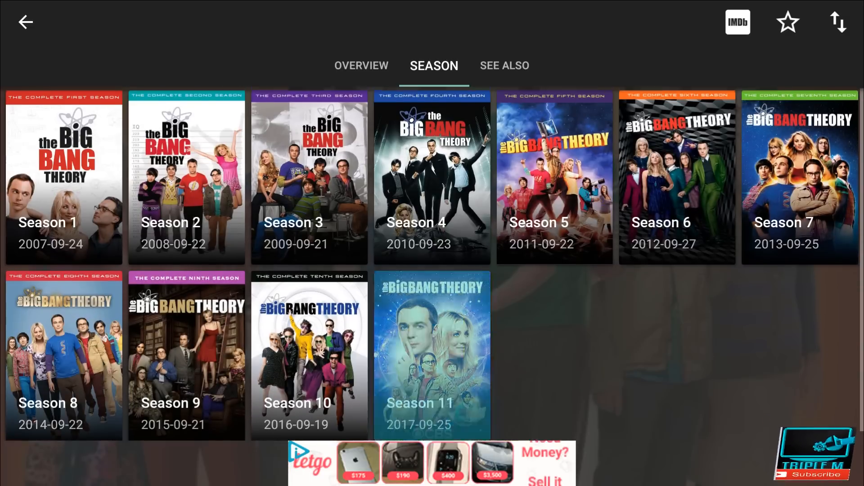
click(554, 178)
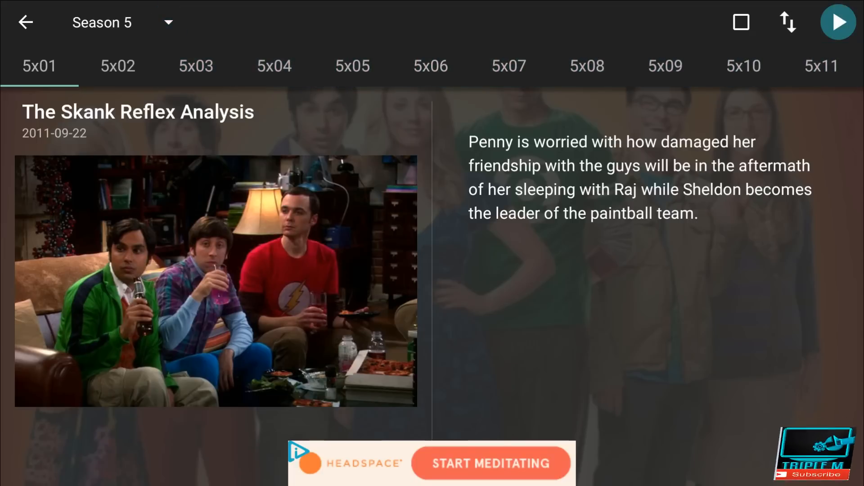
click(837, 22)
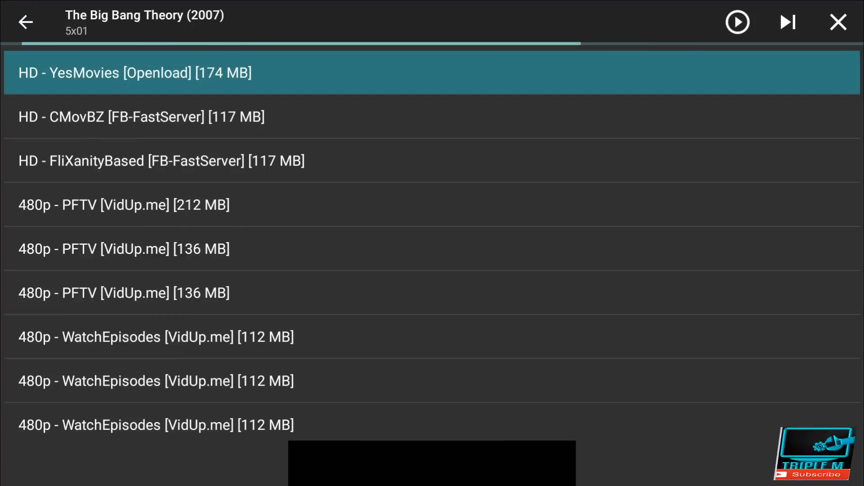
click(134, 72)
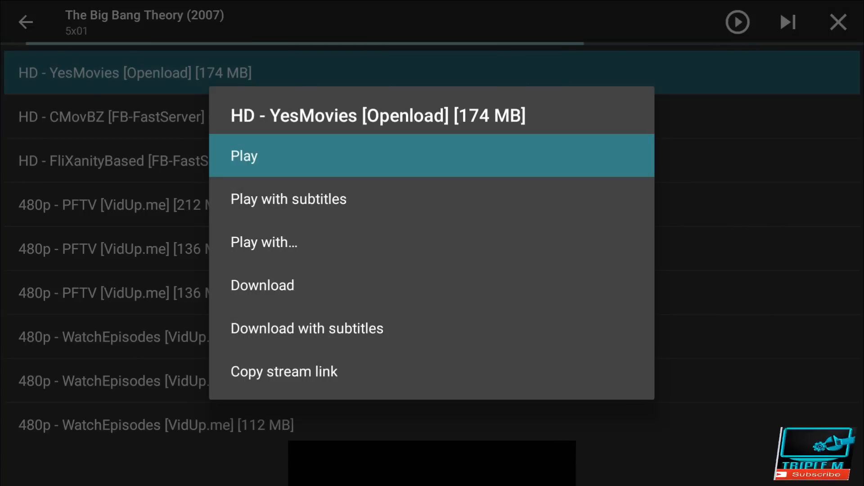
click(244, 155)
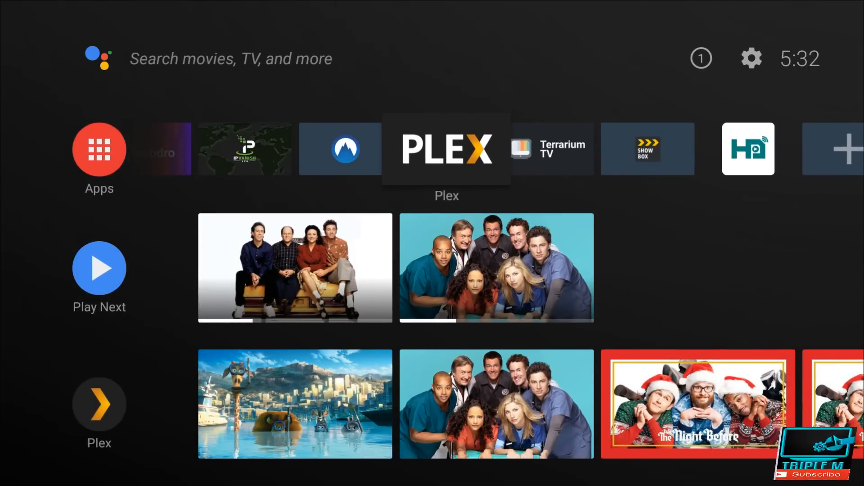
Browse across the favorite apps row and down past Play Next to the Netflix channel
scroll(down, 3)
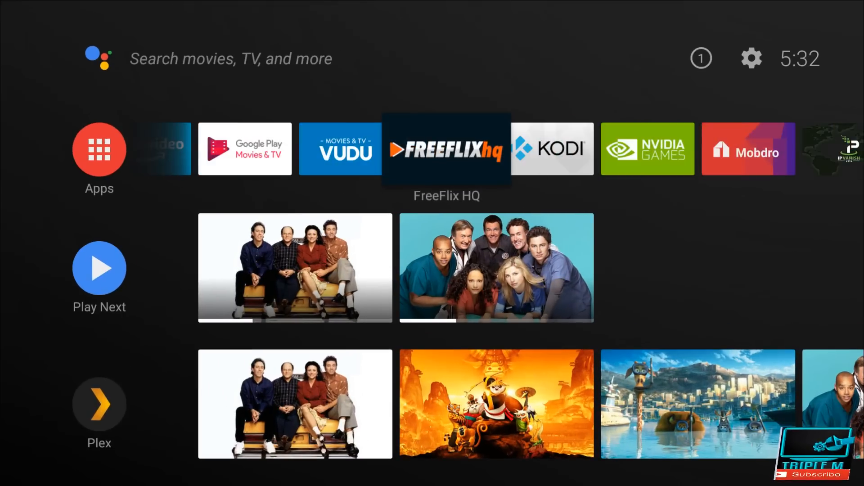
scroll(right, 3)
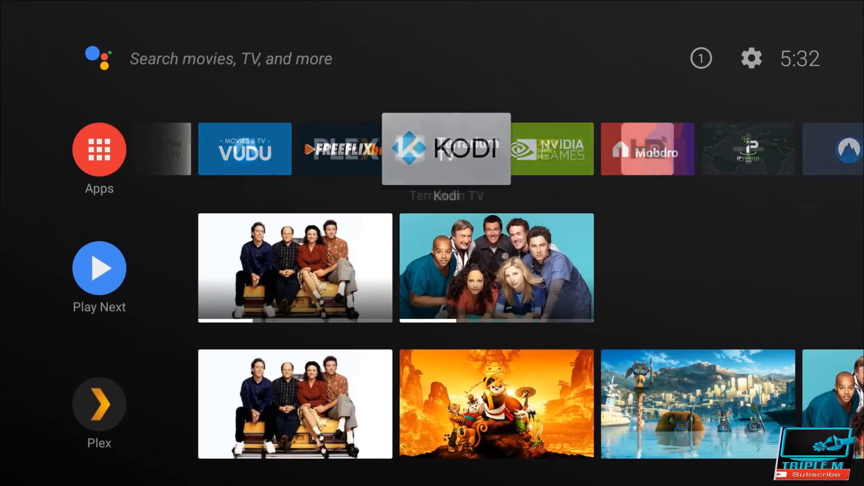
scroll(right, 3)
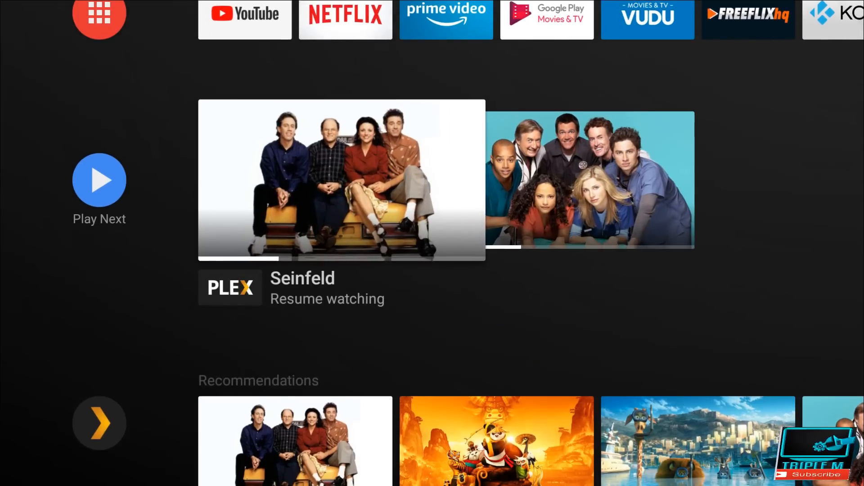
scroll(down, 3)
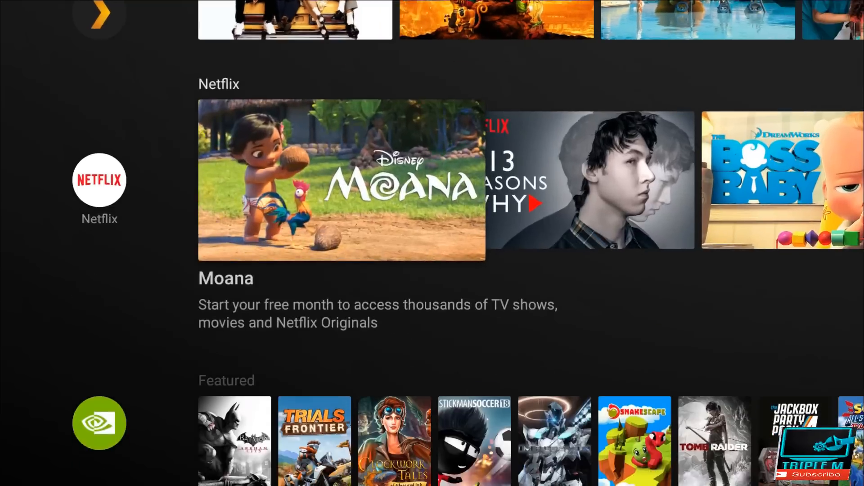